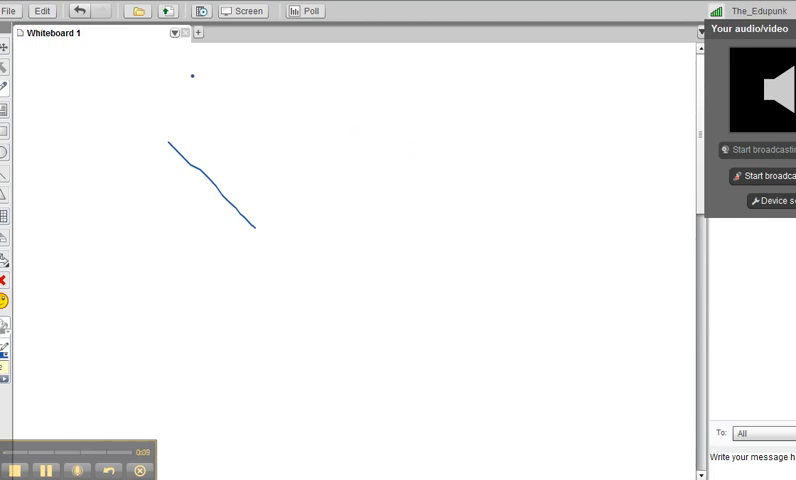
mouse_move(168, 12)
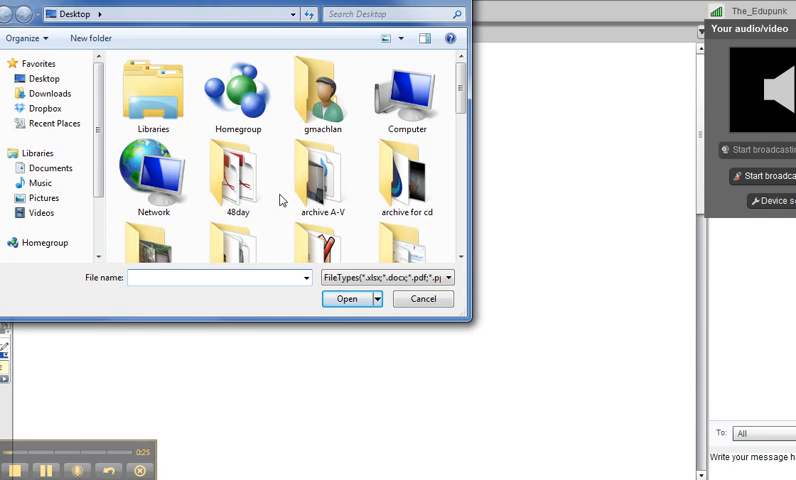
mouse_move(464, 218)
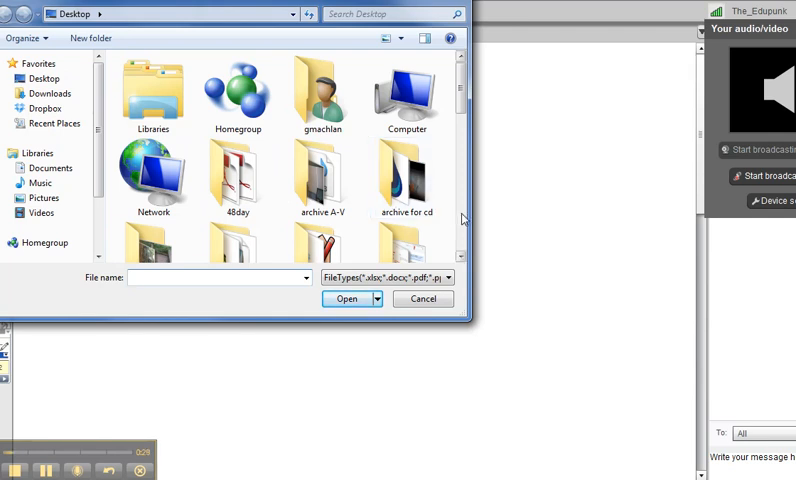
Step: Upload 48-Days-Venn-Diagram.pdf from the Desktop 4Bday folder as a new classroom tab
click(322, 180)
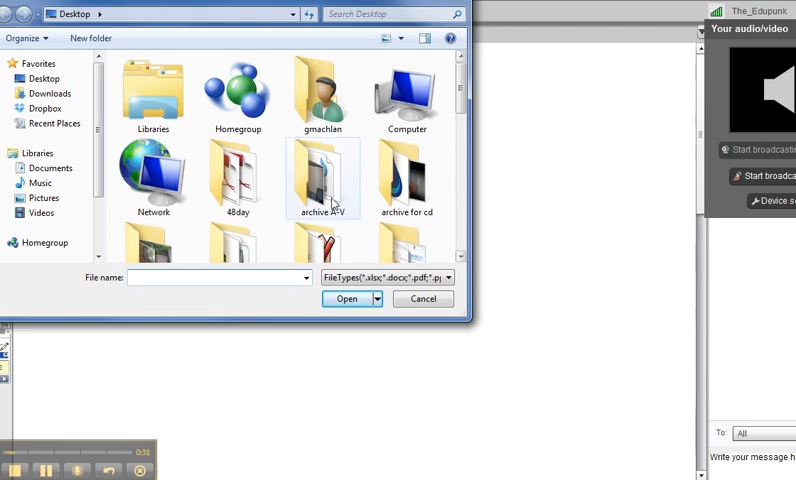
click(240, 180)
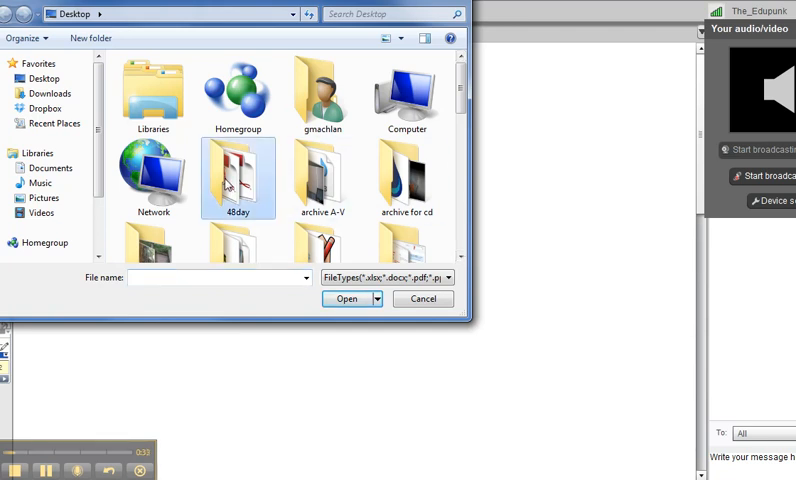
double_click(238, 178)
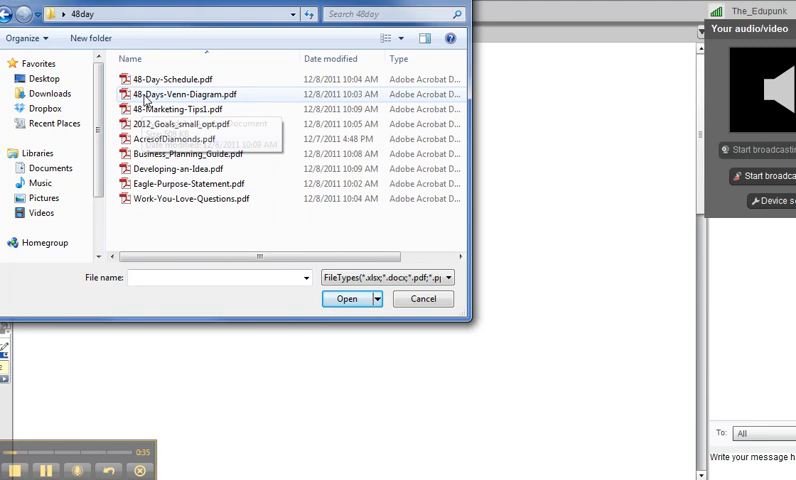
click(348, 298)
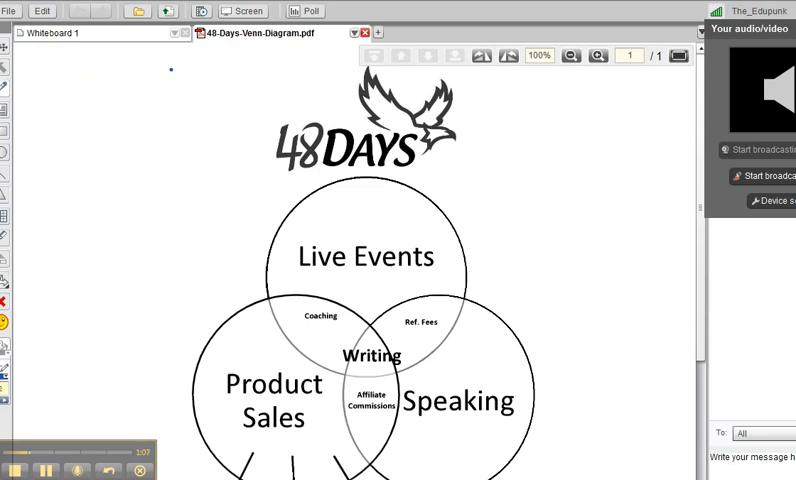
mouse_move(168, 12)
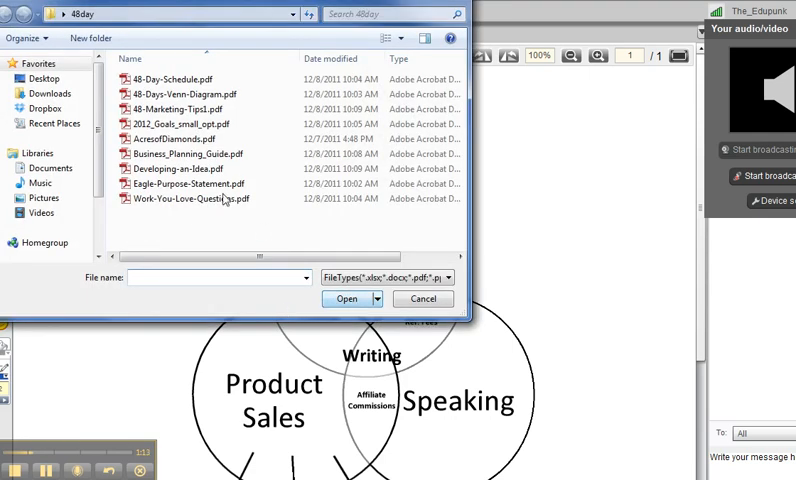
Step: Upload 100daysdraft.rtf from the Desktop as a further nine-page classroom tab
click(44, 78)
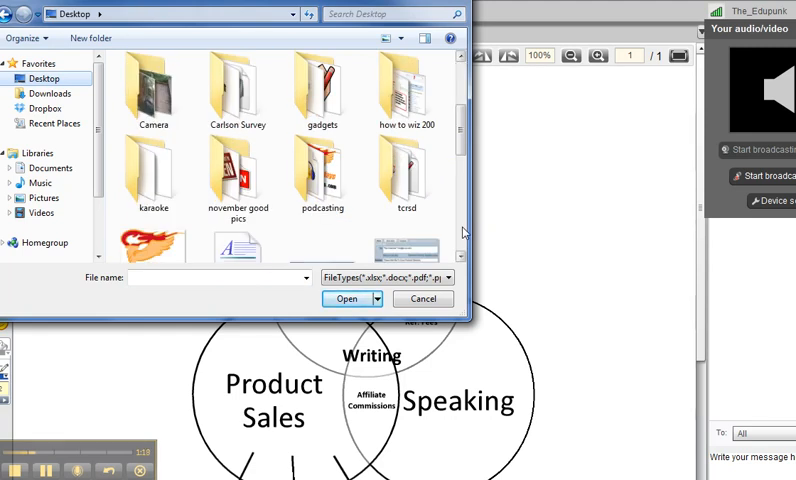
scroll(down, 3)
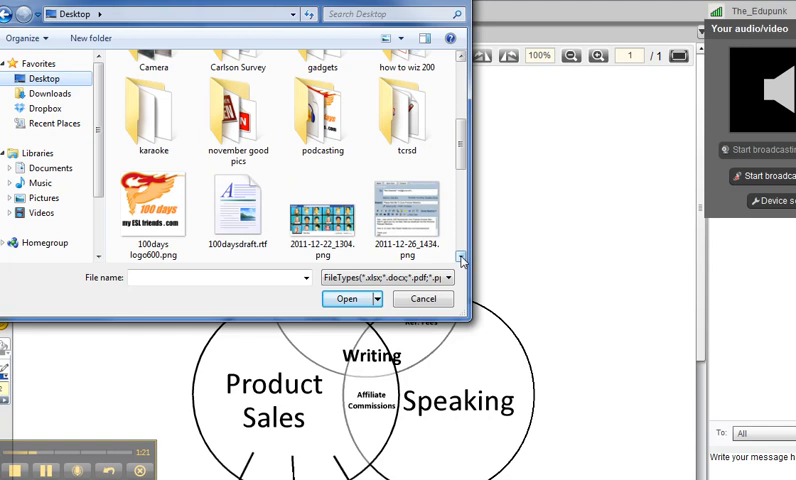
click(238, 202)
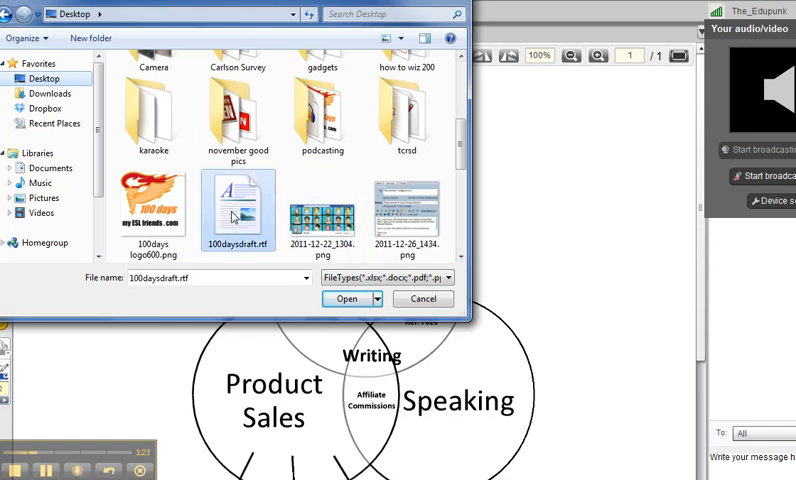
click(346, 300)
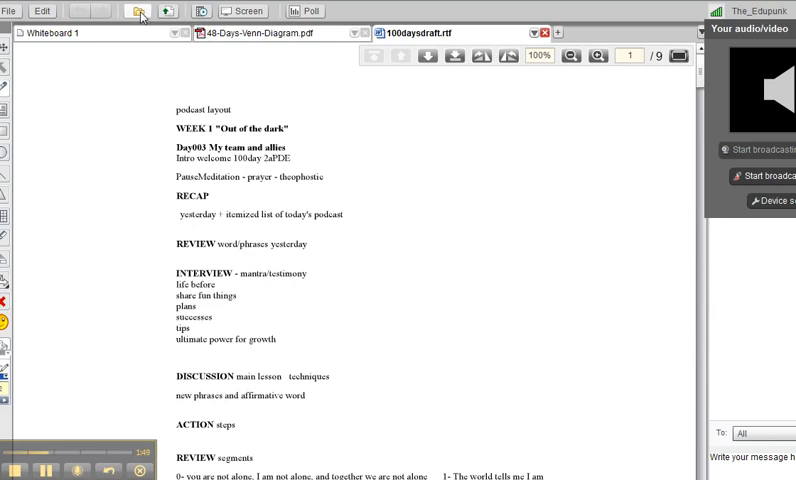
Step: Add the Upcoming Class Widget presentation from My Content > Edupunk to the class
click(130, 12)
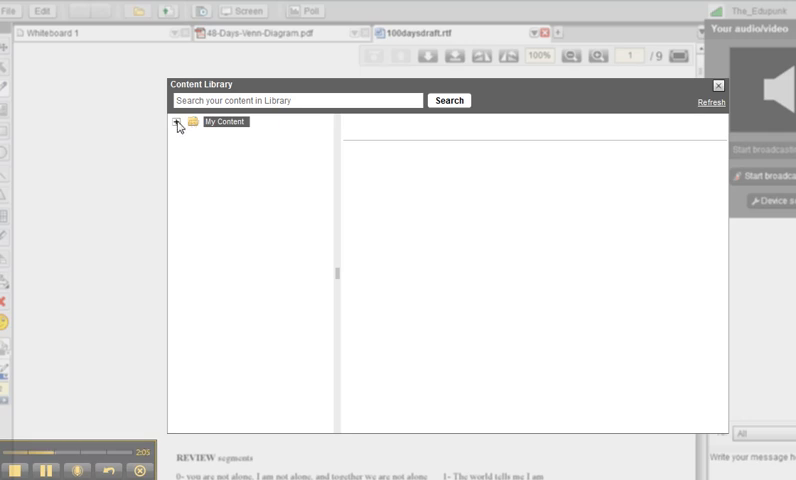
click(178, 122)
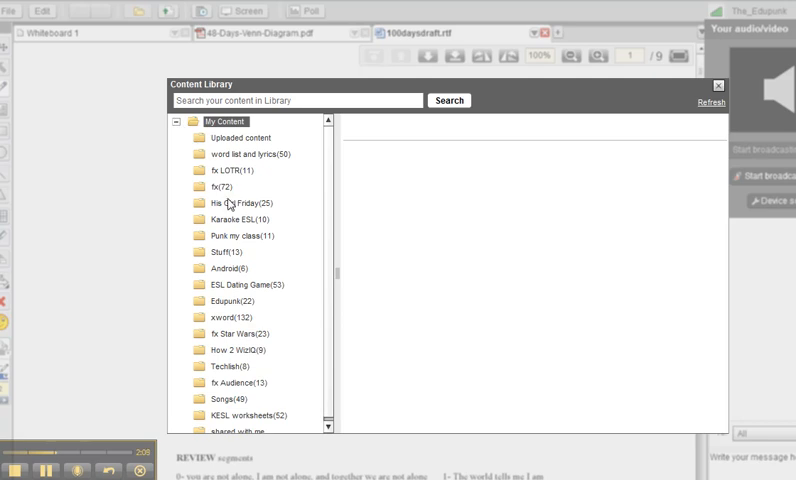
mouse_move(230, 238)
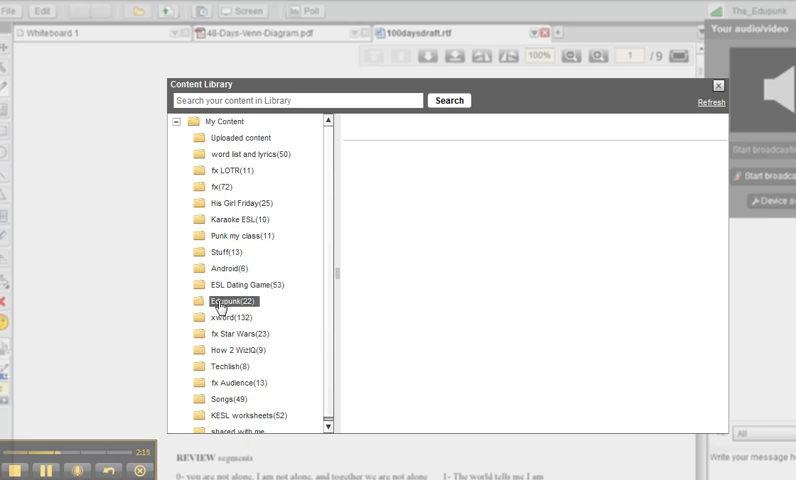
click(226, 300)
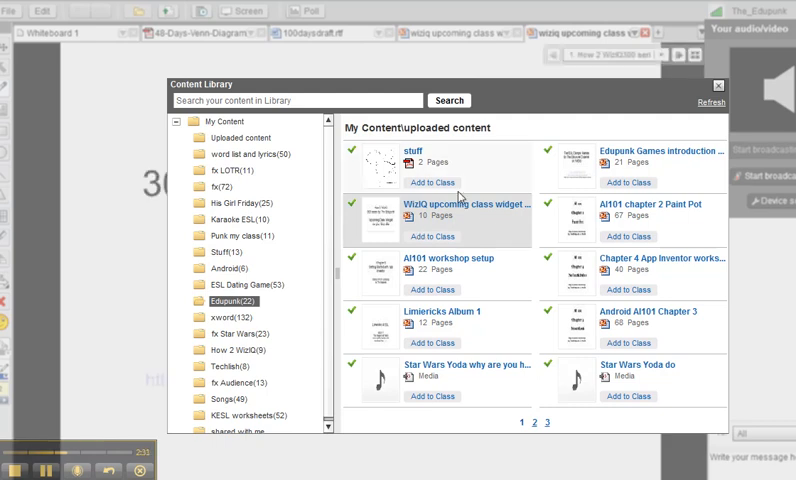
click(720, 84)
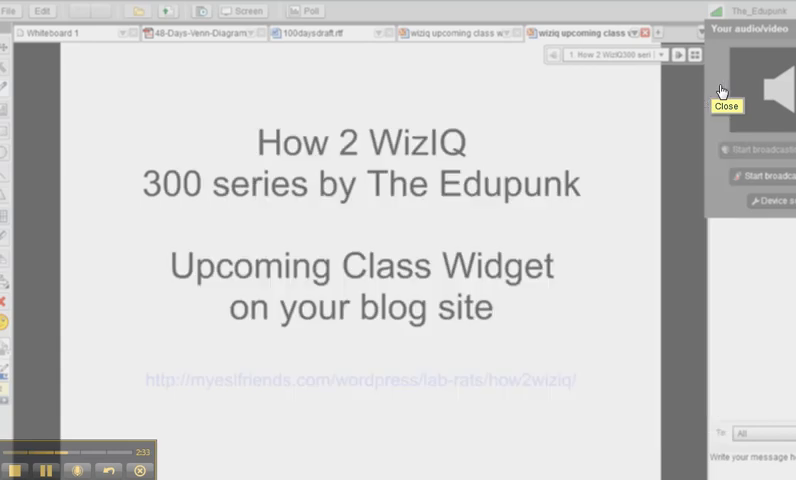
Step: Review the 48-Days-Venn-Diagram tab, then return to Whiteboard 1
click(726, 106)
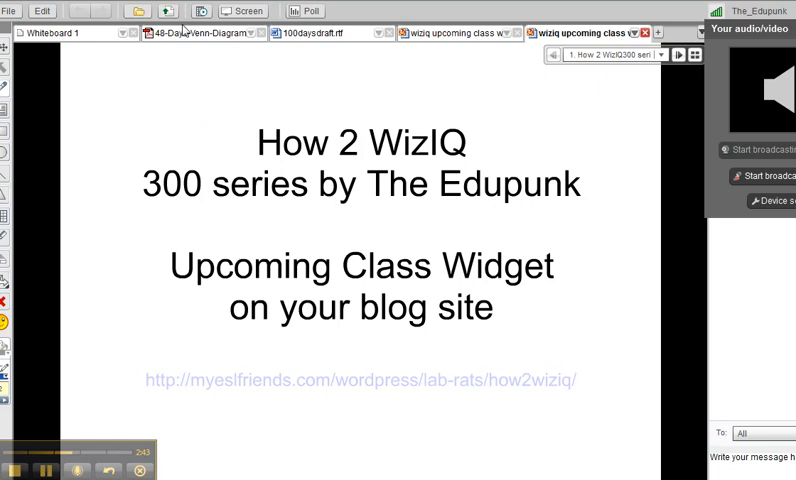
click(200, 32)
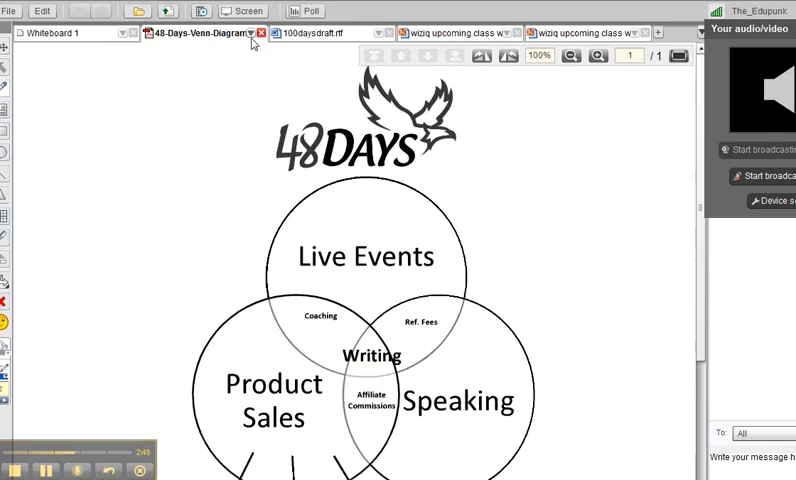
click(262, 32)
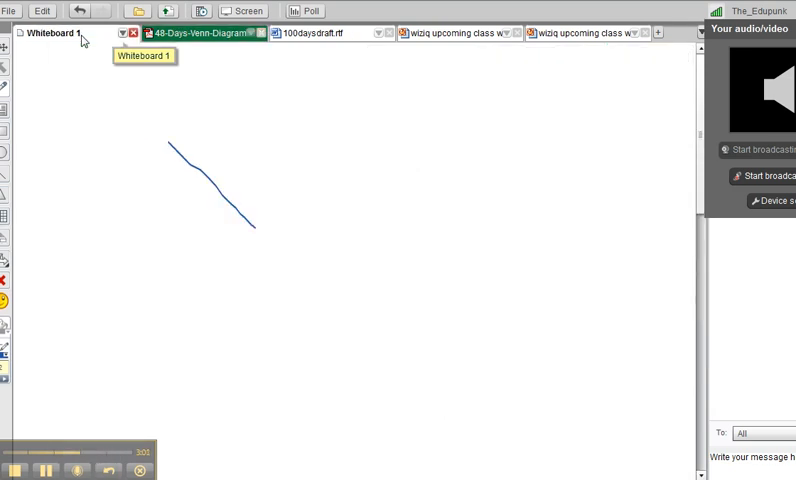
mouse_move(120, 36)
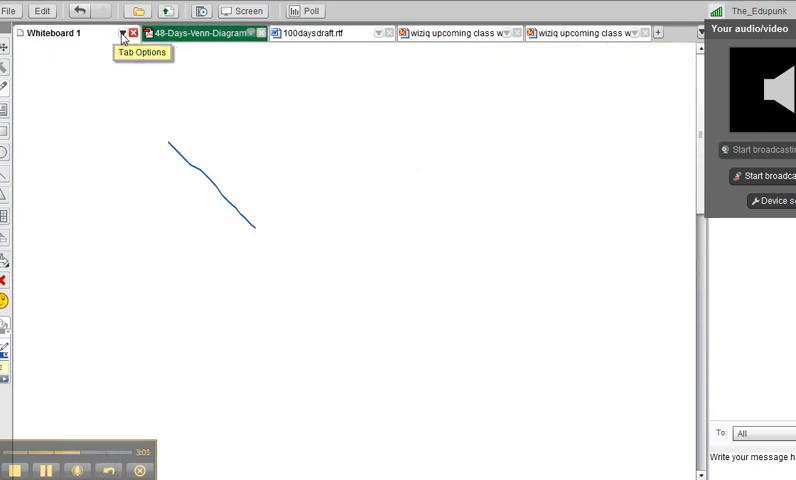
Step: Give Whiteboard 1 a blue-grey background and rename it george
click(120, 32)
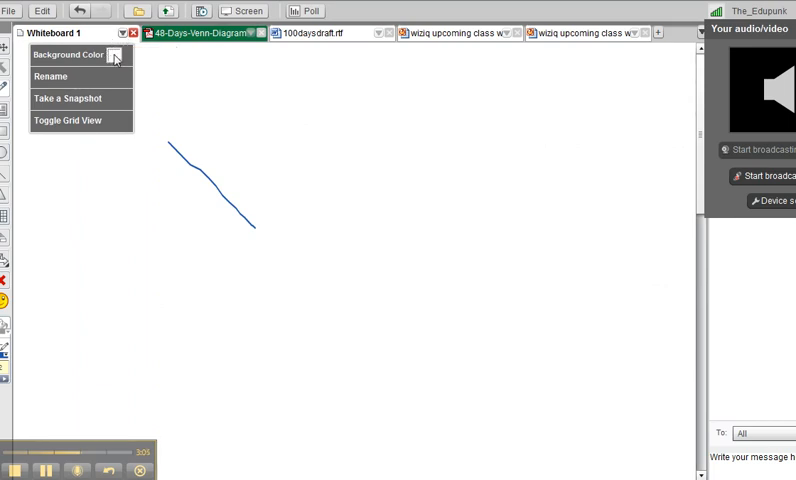
click(68, 54)
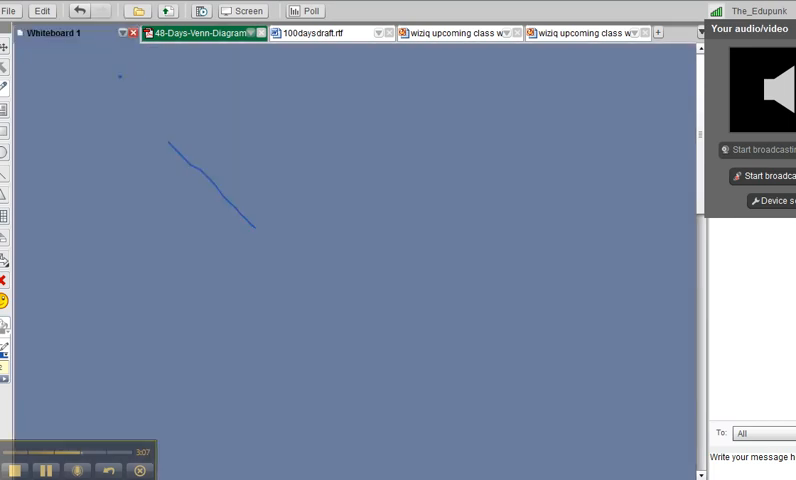
click(120, 32)
text(george)
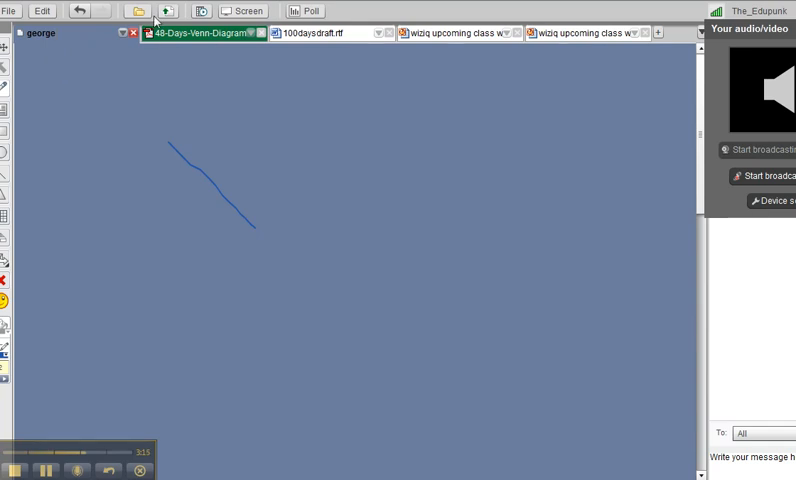
mouse_move(252, 32)
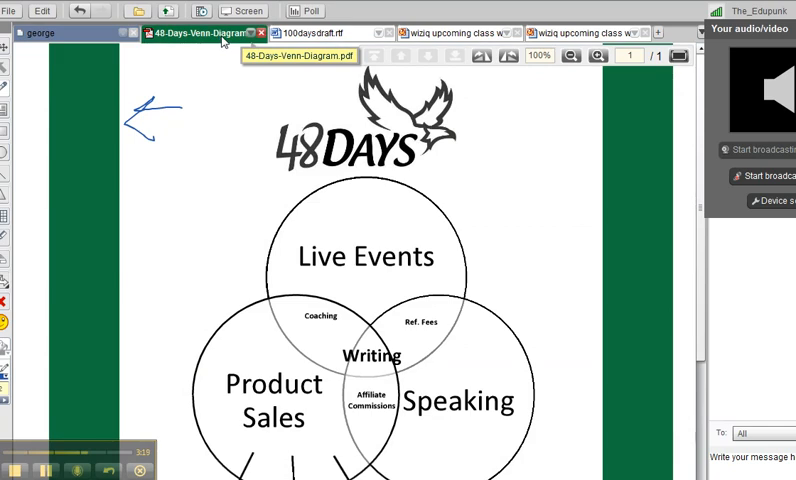
Step: Rename the Venn diagram PDF tab pdf1 and return to the george whiteboard
right_click(204, 32)
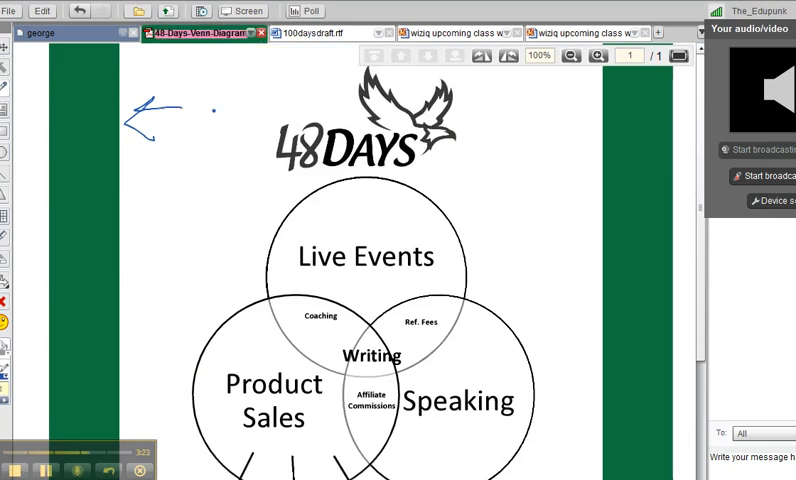
click(196, 36)
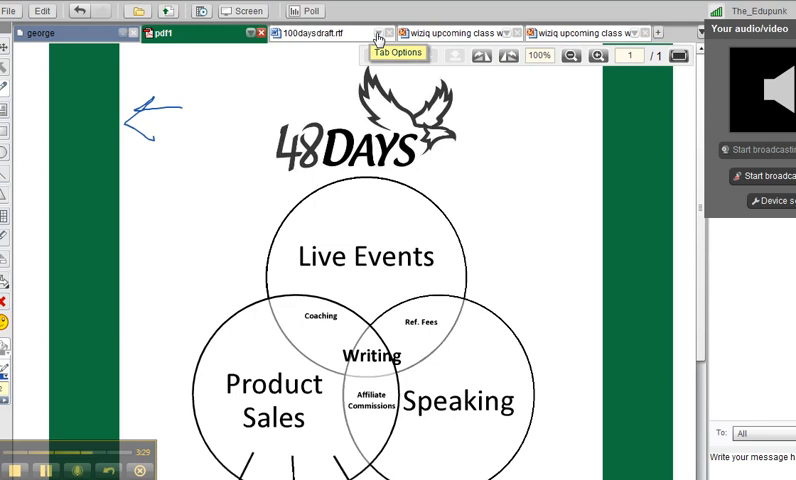
click(310, 32)
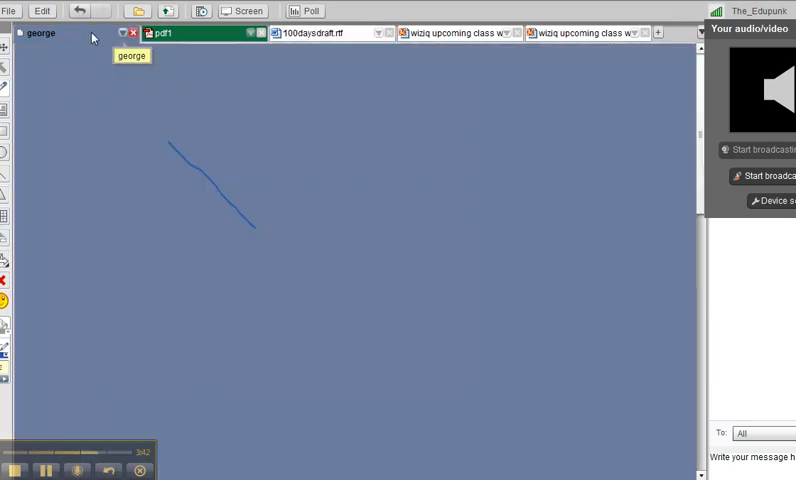
Step: Toggle the grid on george with a white background, then switch to pdf1
click(122, 32)
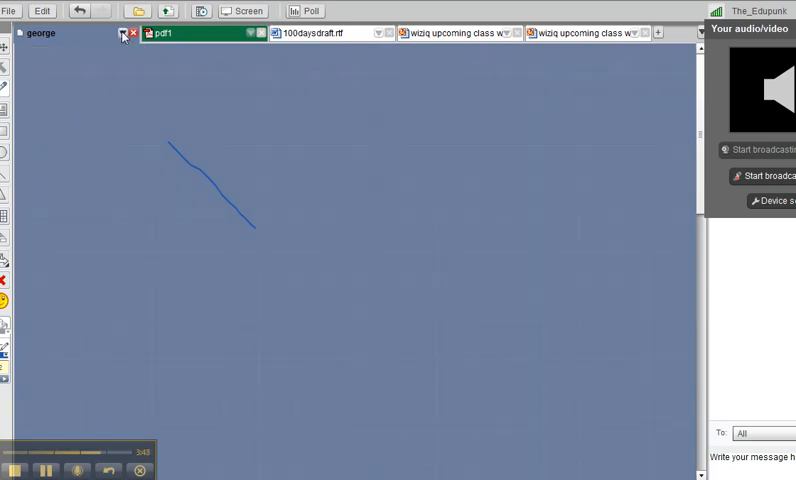
click(122, 36)
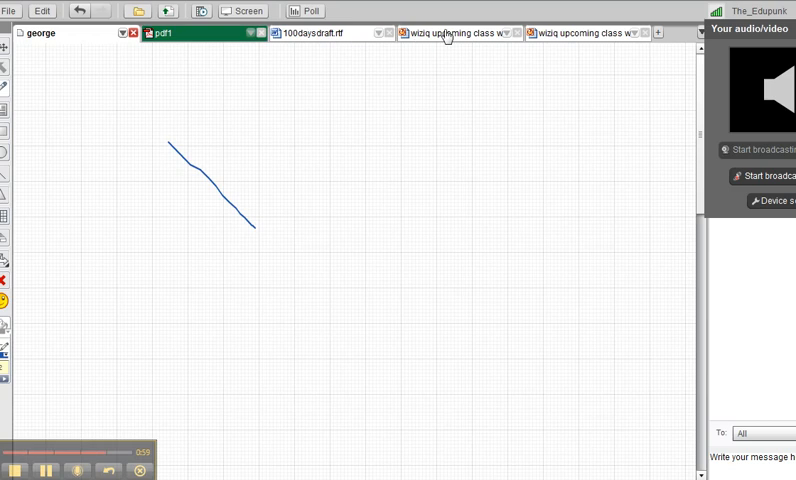
click(160, 32)
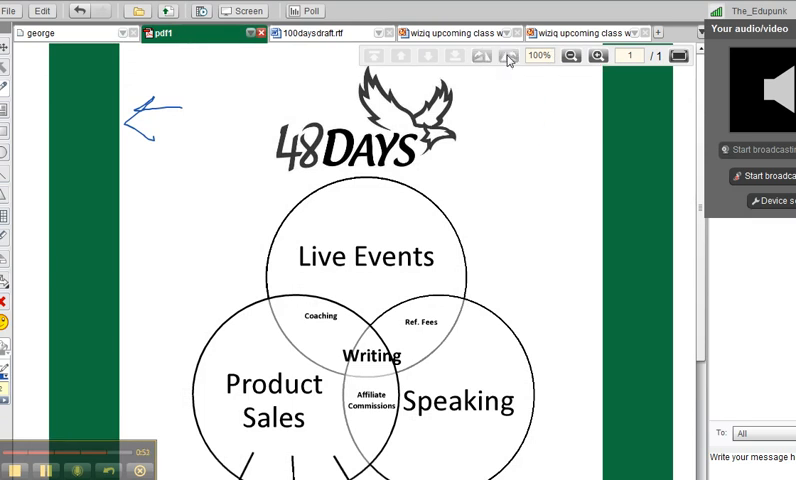
Step: Rotate the Venn diagram page to landscape and zoom out to 75%
click(508, 56)
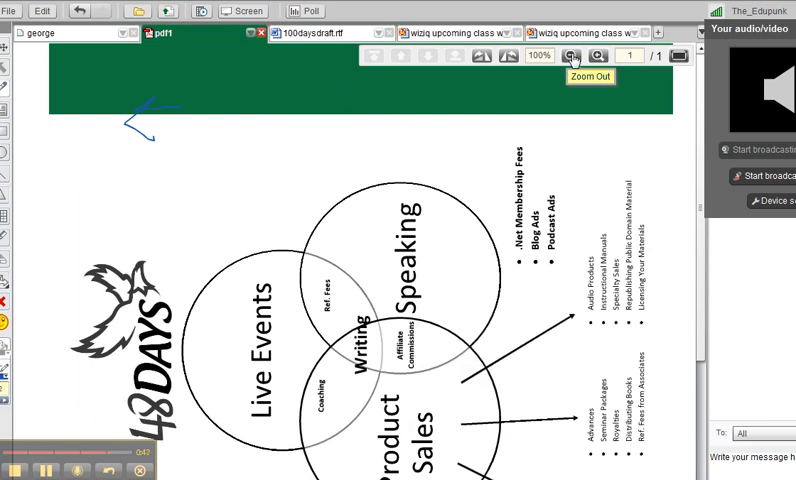
click(572, 56)
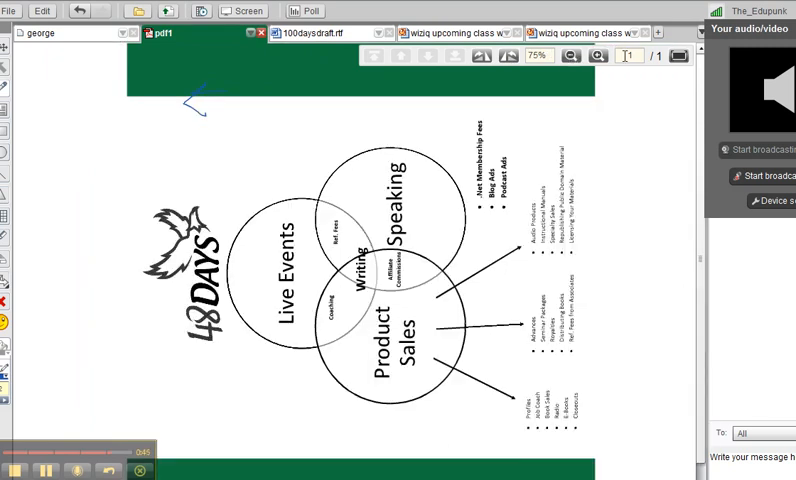